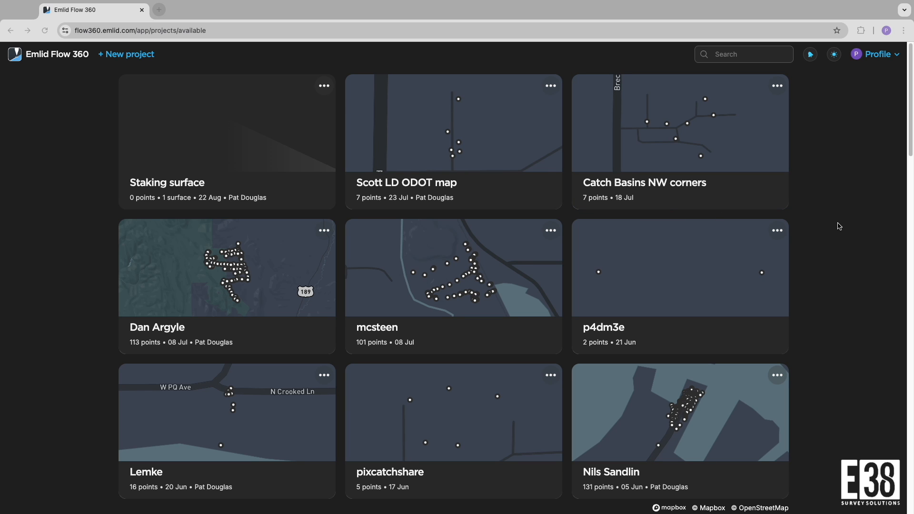
pyautogui.moveTo(844, 220)
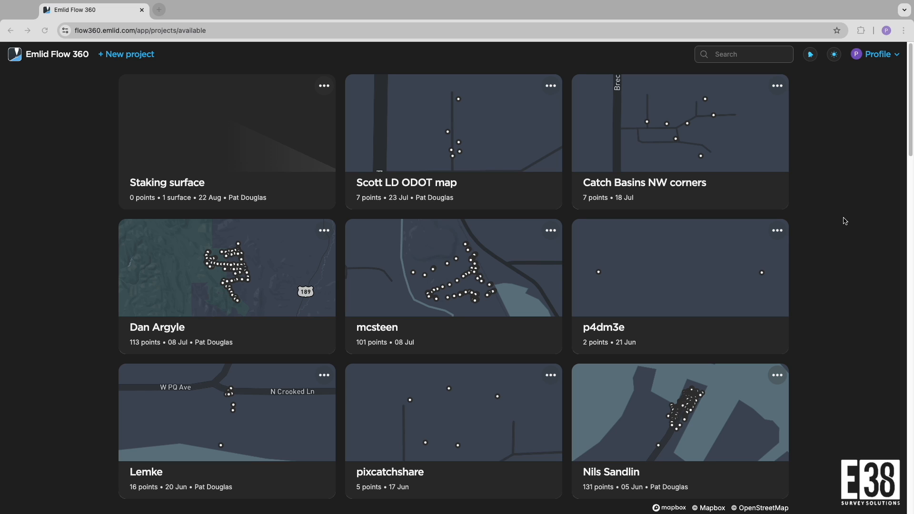
pyautogui.moveTo(800, 261)
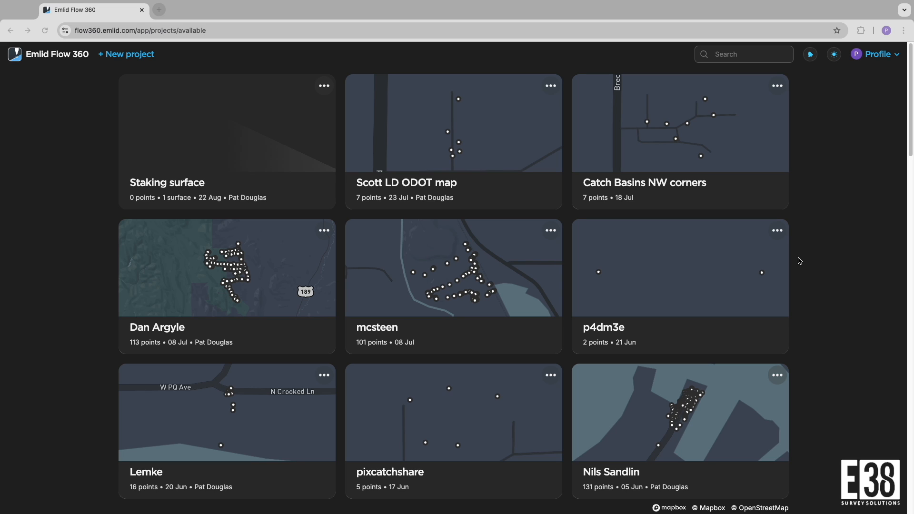
pyautogui.moveTo(815, 214)
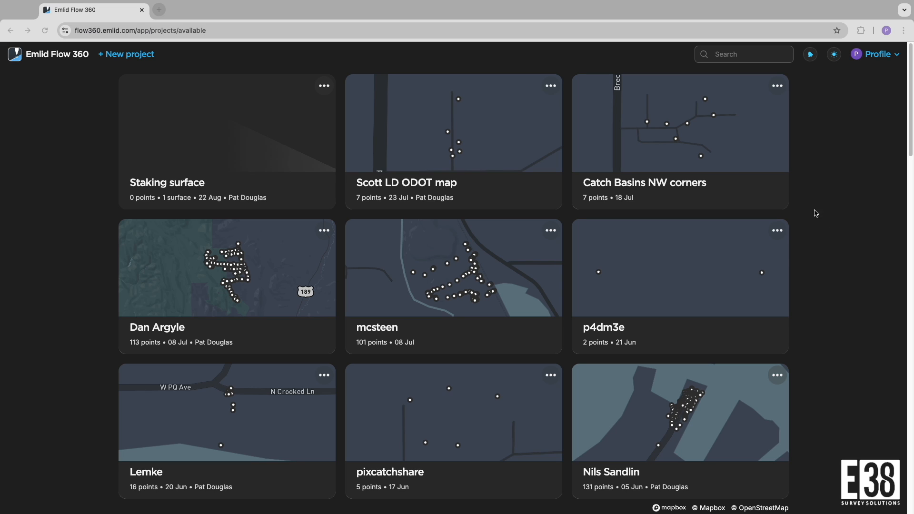
pyautogui.moveTo(344, 47)
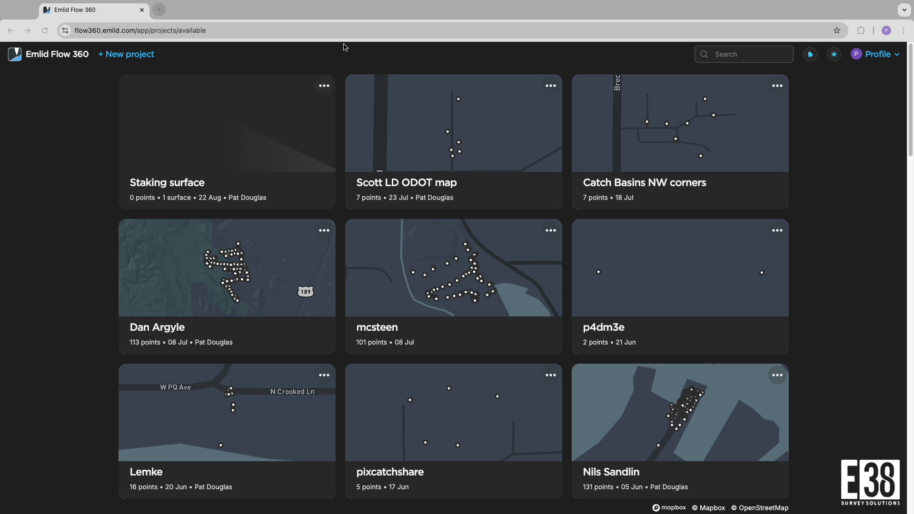
pyautogui.moveTo(847, 68)
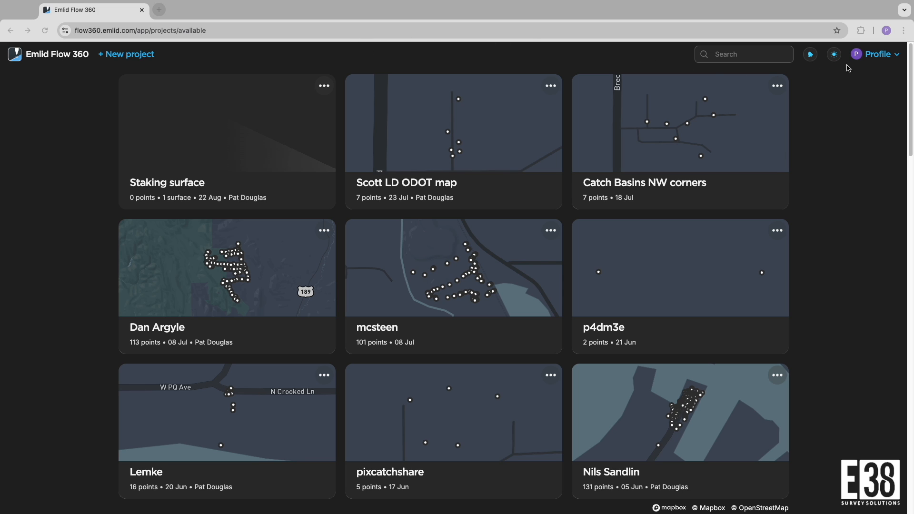
# Create a new project and reach the blank new custom coordinate system form via the CS pencil
pyautogui.click(876, 53)
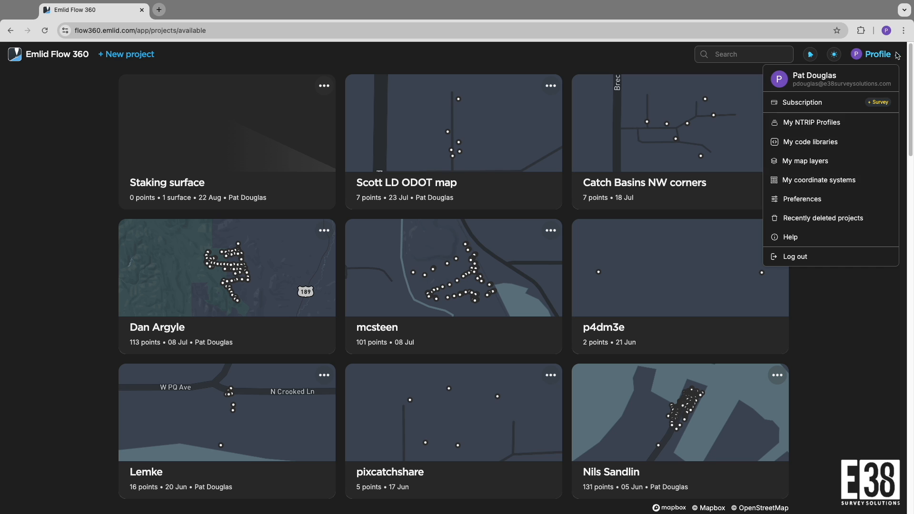
pyautogui.moveTo(809, 142)
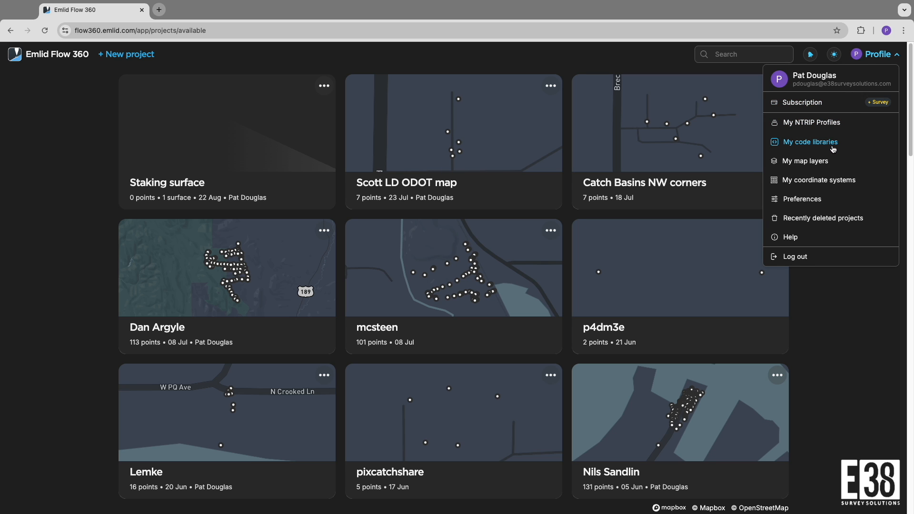
pyautogui.click(819, 179)
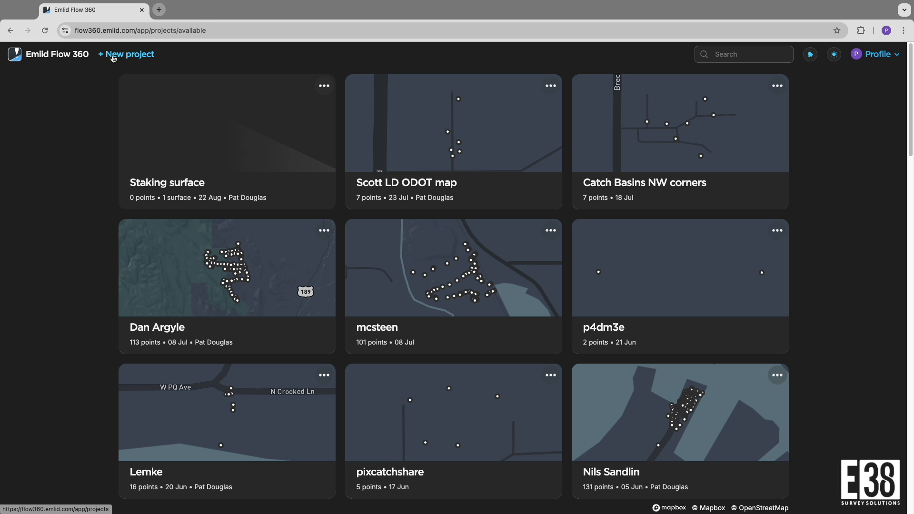
pyautogui.click(126, 55)
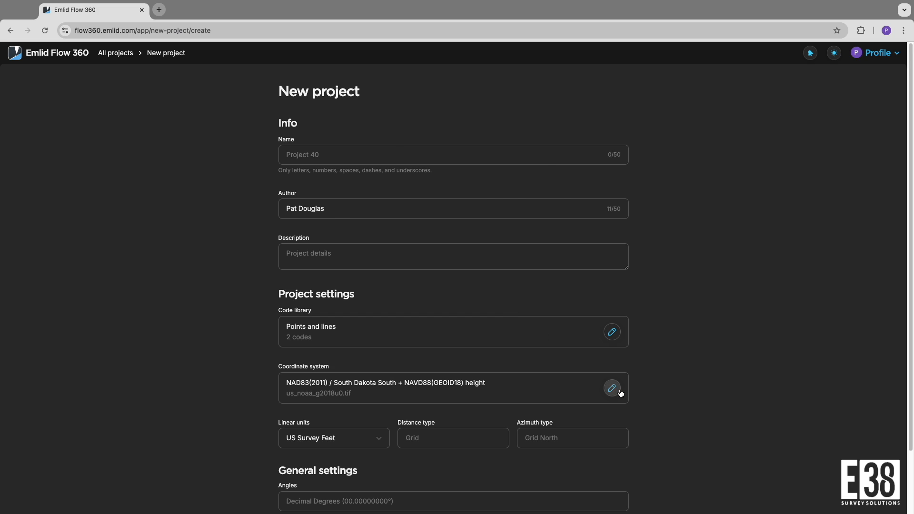
pyautogui.click(611, 388)
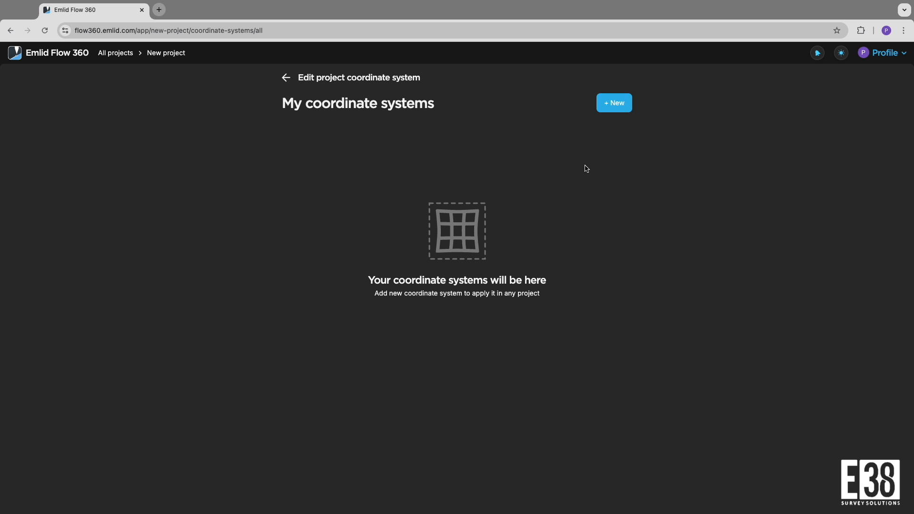
pyautogui.click(613, 103)
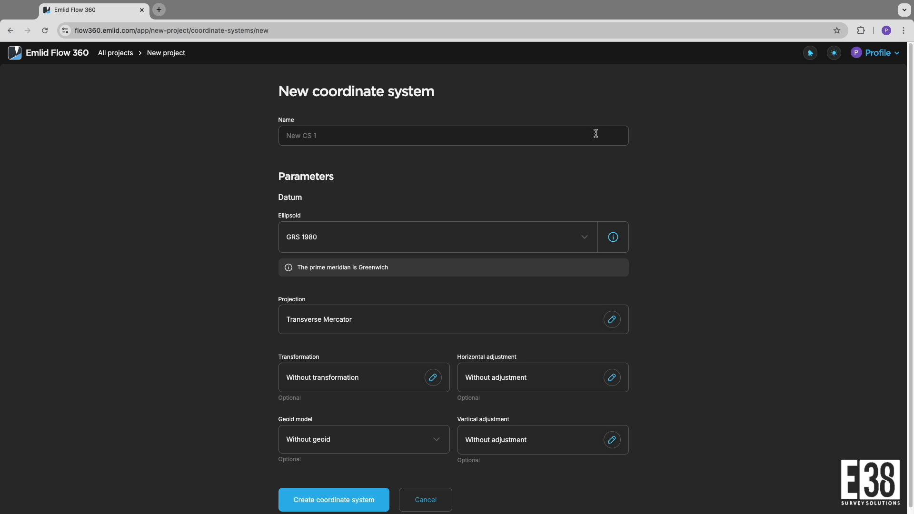
pyautogui.moveTo(446, 113)
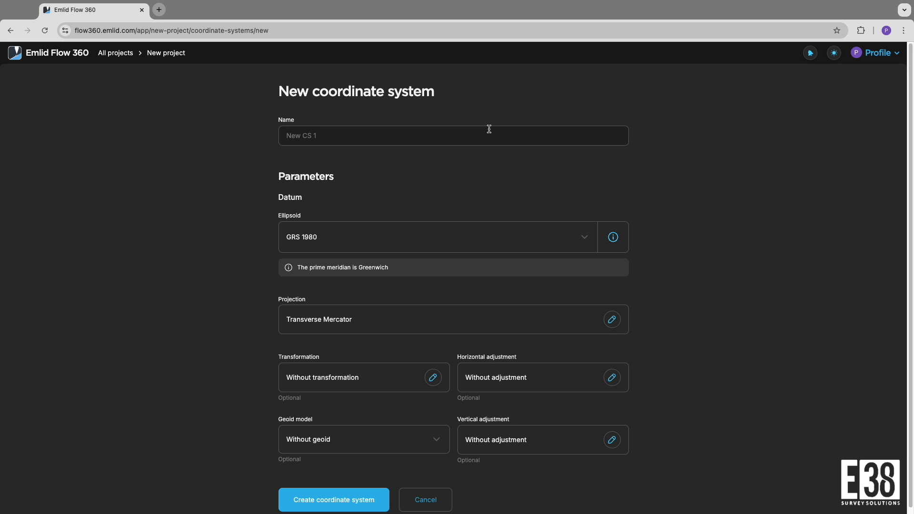
pyautogui.click(744, 22)
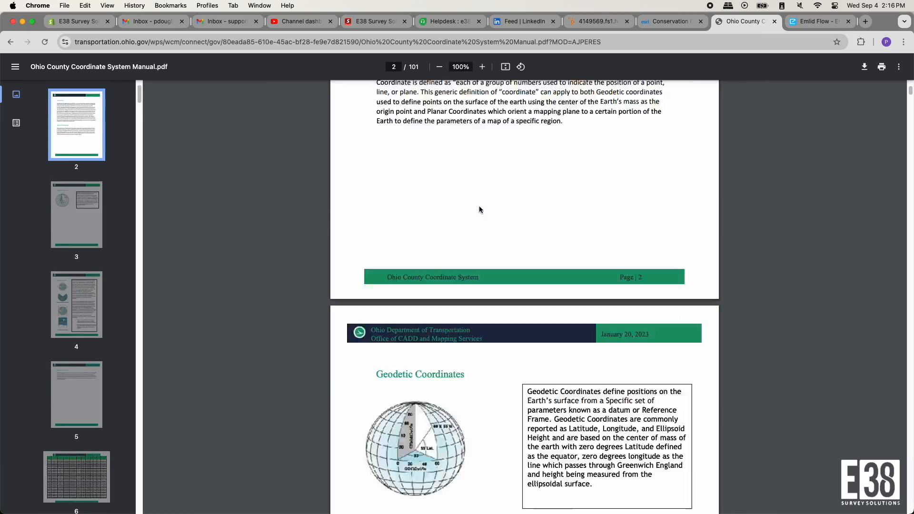
# Scroll the Ohio County Coordinate System Manual to the county parameter table listing Summit
pyautogui.scroll(3)
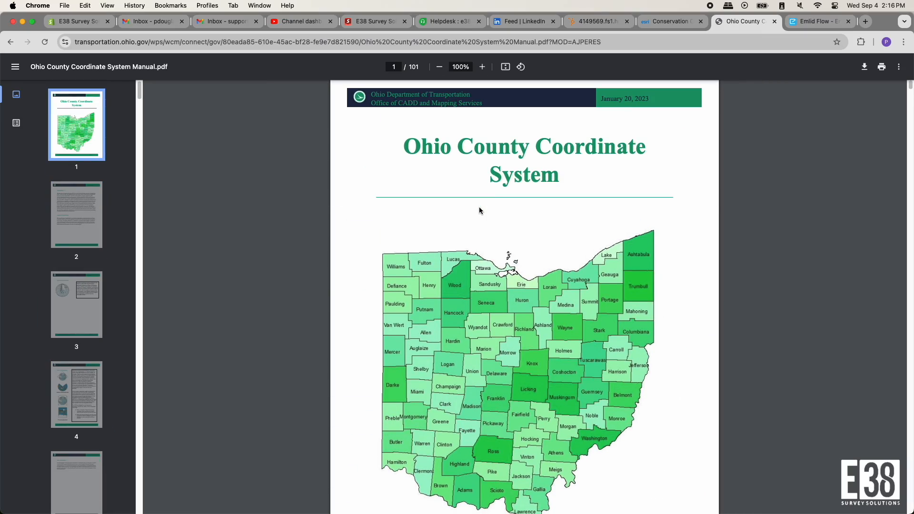
pyautogui.scroll(-3)
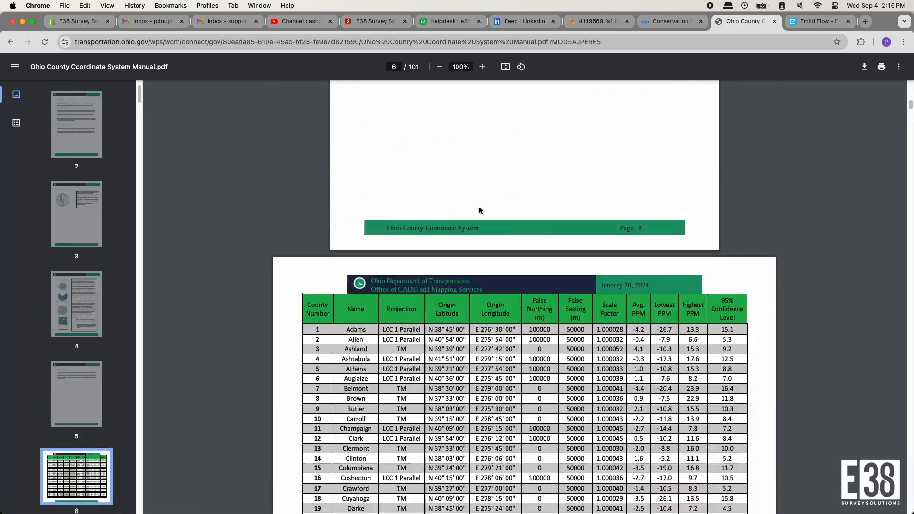
pyautogui.scroll(-3)
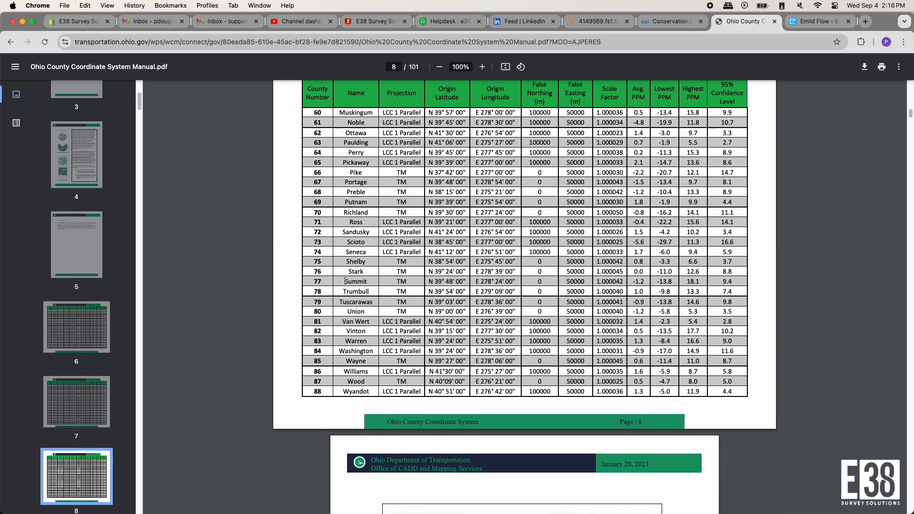
pyautogui.moveTo(751, 276)
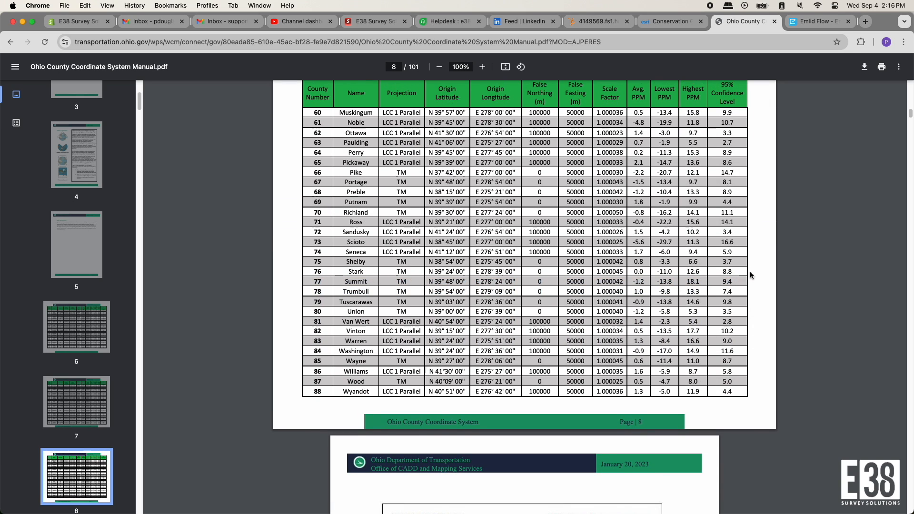
# Name the system 'Summit County LD' and save Transverse Mercator origin 39.8, scale 1.000042, false easting 50000
pyautogui.click(816, 21)
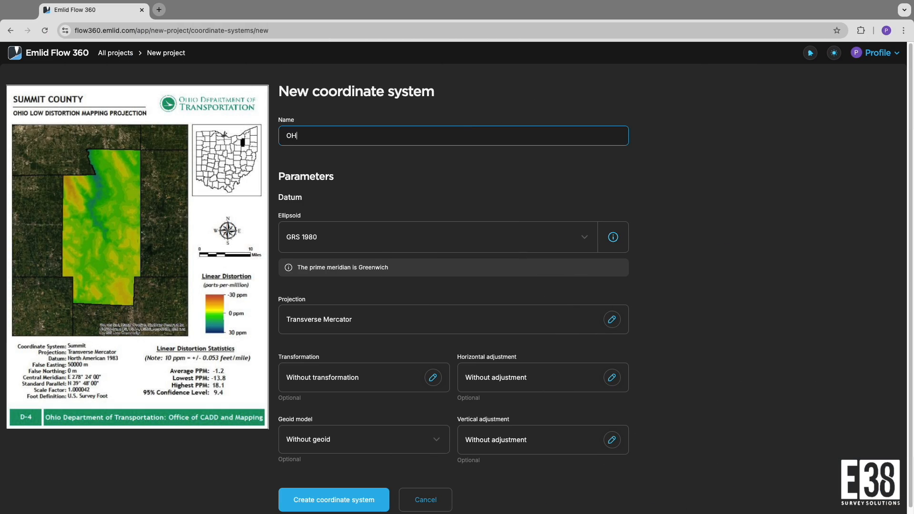
pyautogui.write('Summit County LD')
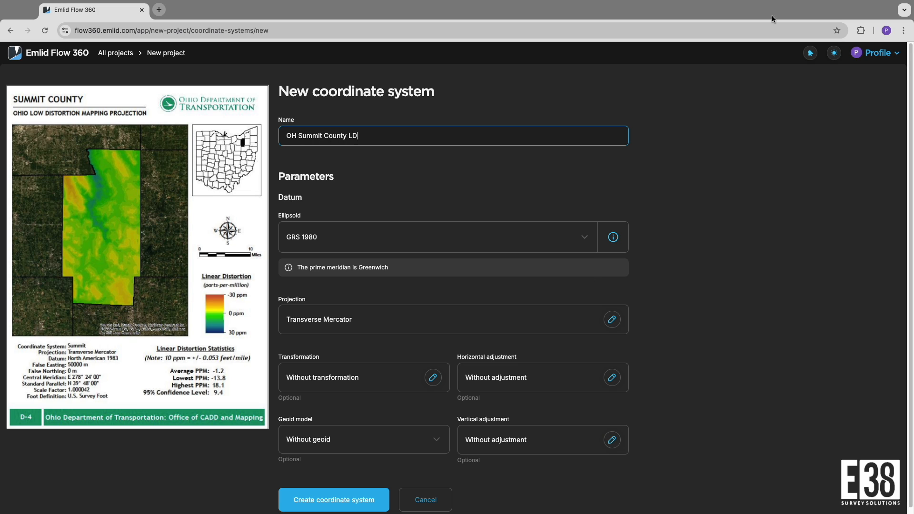
pyautogui.click(611, 319)
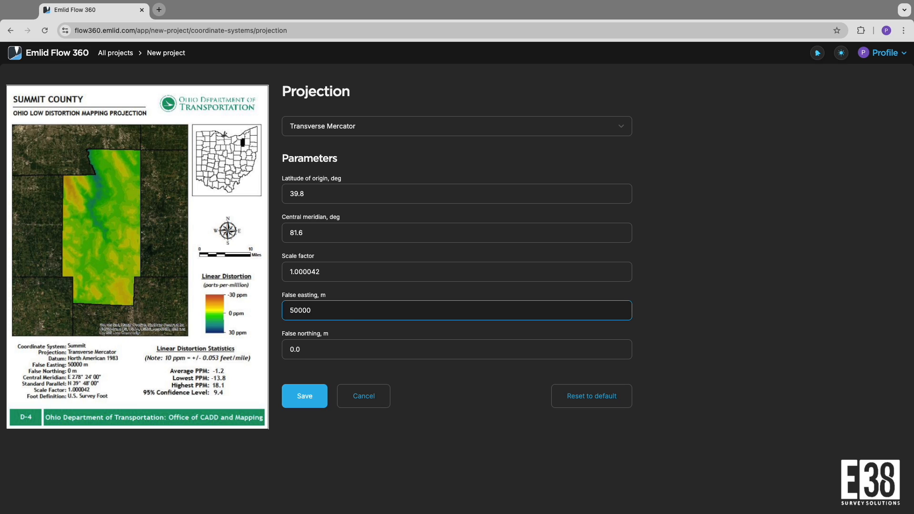
pyautogui.click(304, 396)
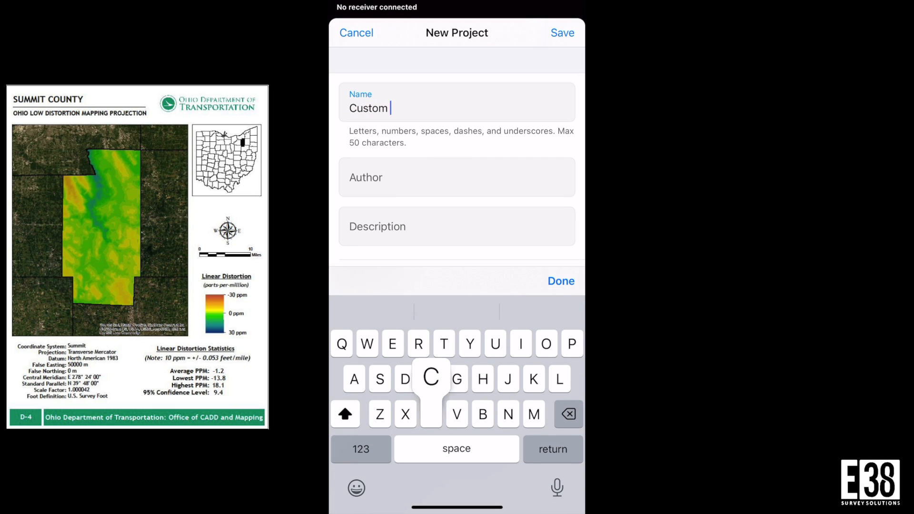
# Name the new mobile coordinate system 'Summit County Low Distortion'
pyautogui.write('Coordinate System')
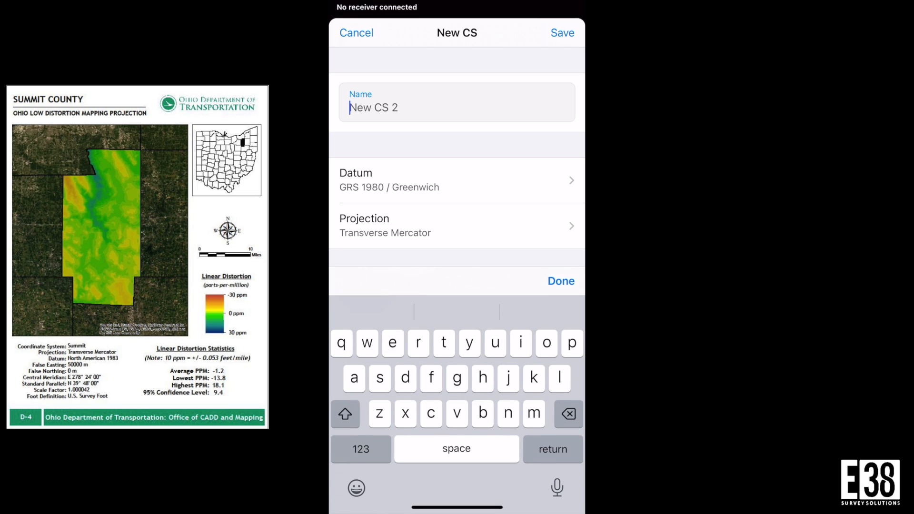
pyautogui.write('Summit County')
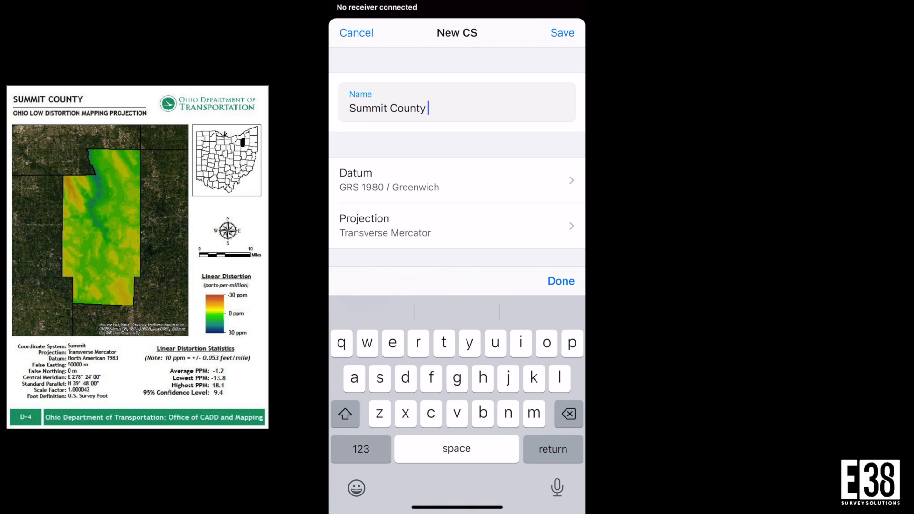
pyautogui.write('Low Distortion')
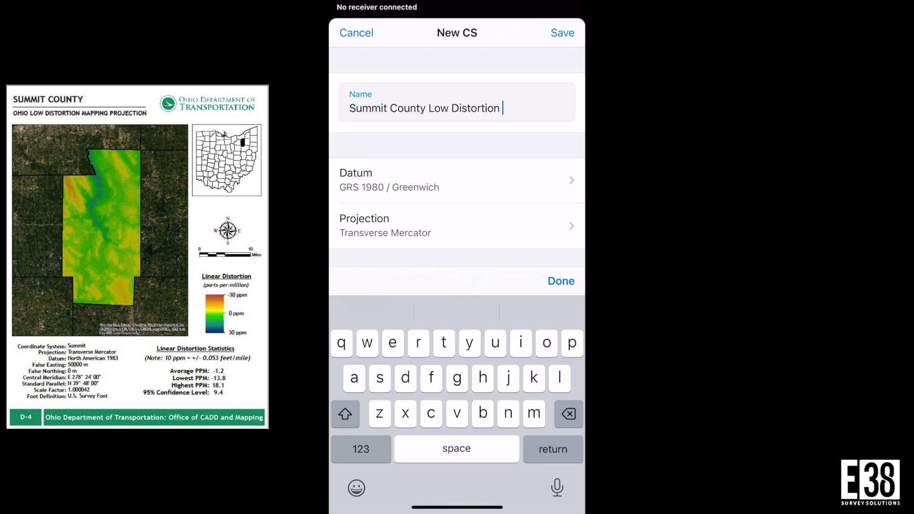
# Enter the Transverse Mercator projection parameters and set linear units to US Survey Feet
pyautogui.click(456, 225)
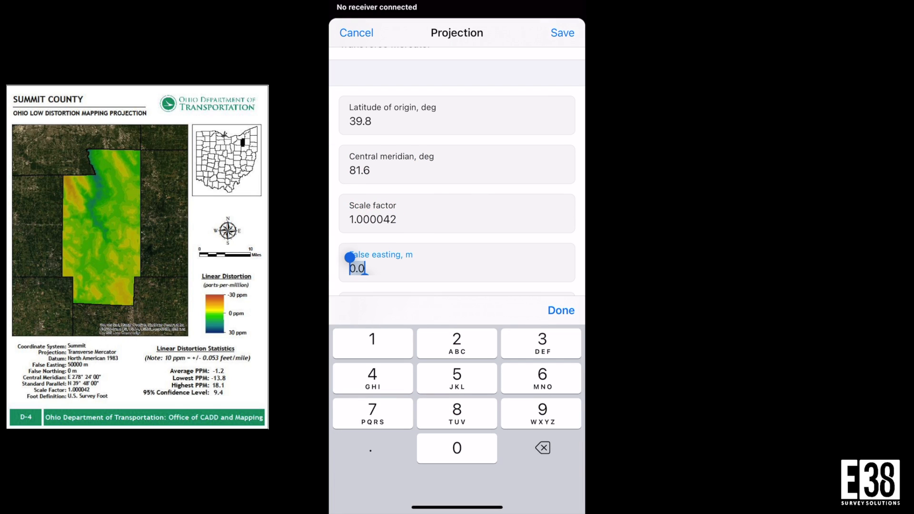
pyautogui.click(559, 311)
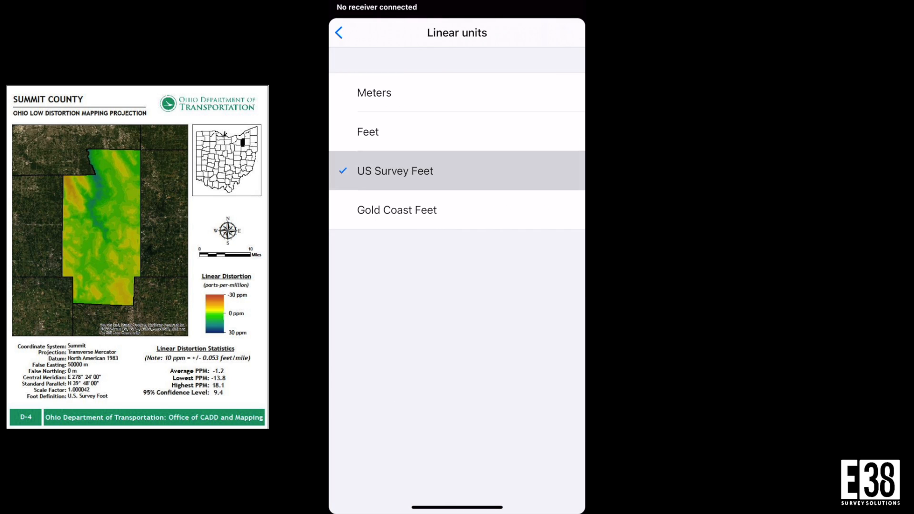
pyautogui.click(339, 32)
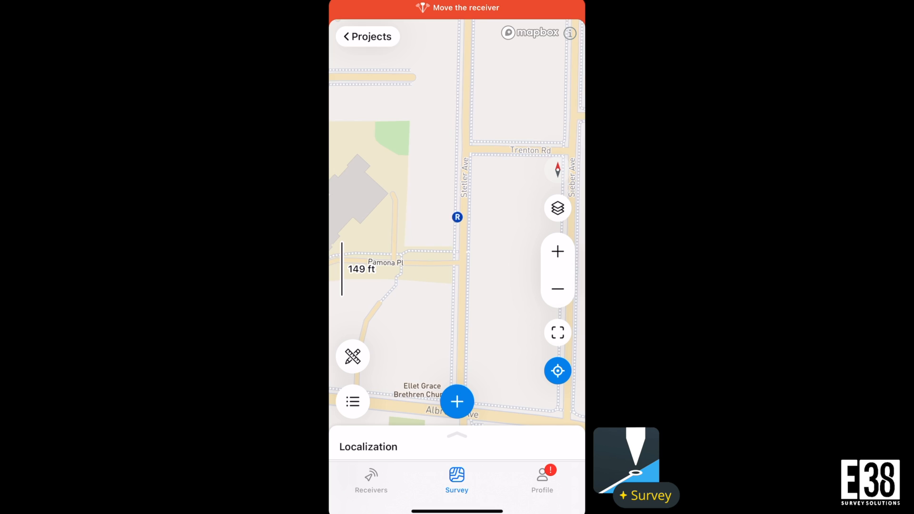
# Measure local control points LocalControl4 and LocalControl6 onto the survey map
pyautogui.click(456, 400)
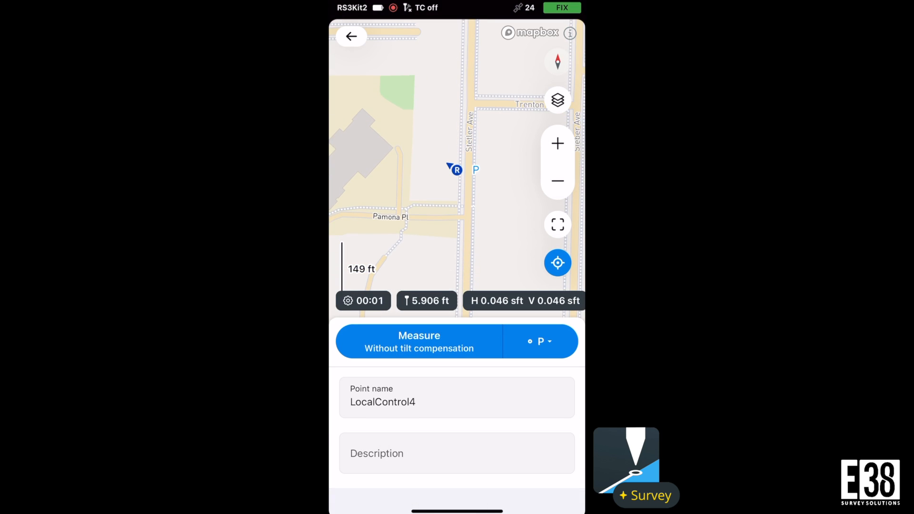
pyautogui.click(419, 341)
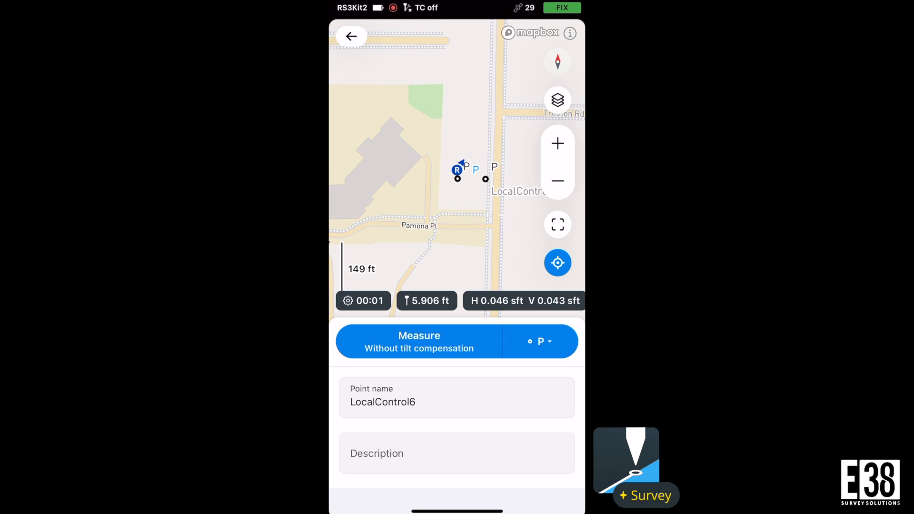
pyautogui.click(351, 36)
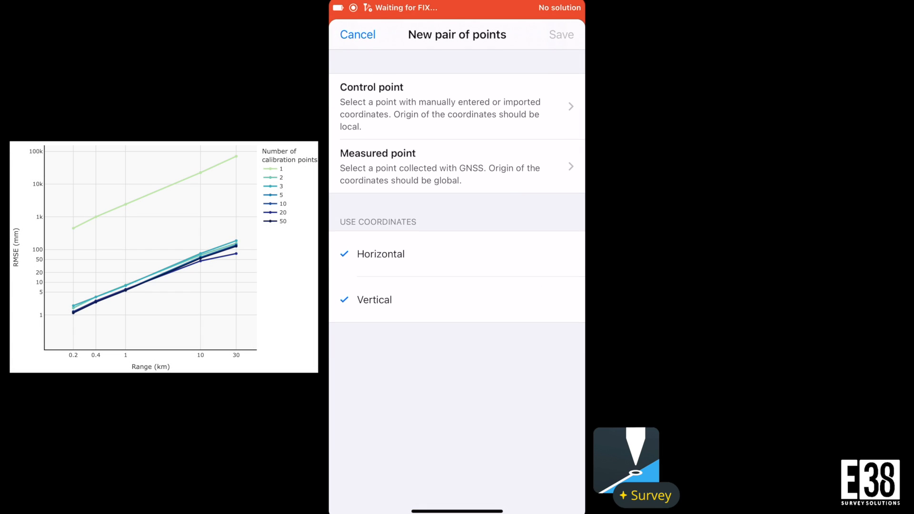
# Pair control point Local 1 with measured point 1 and save the first localization pair
pyautogui.click(455, 106)
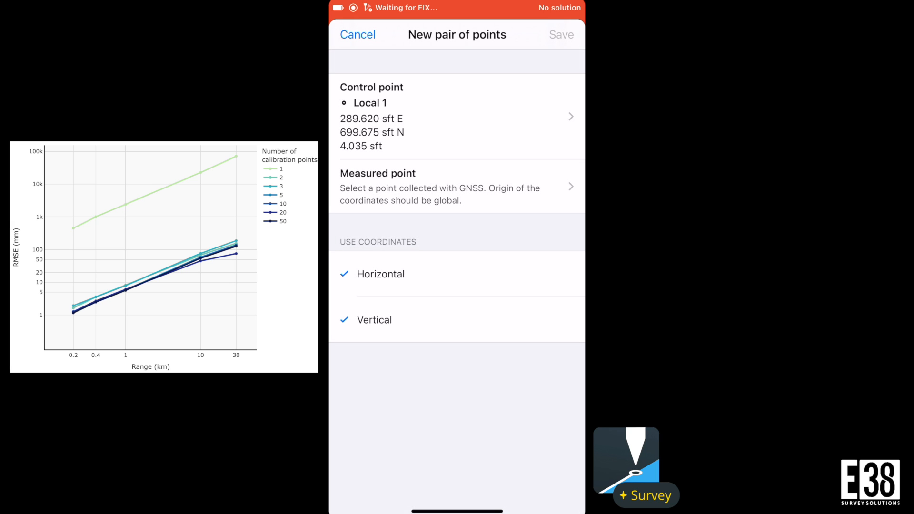
pyautogui.click(456, 186)
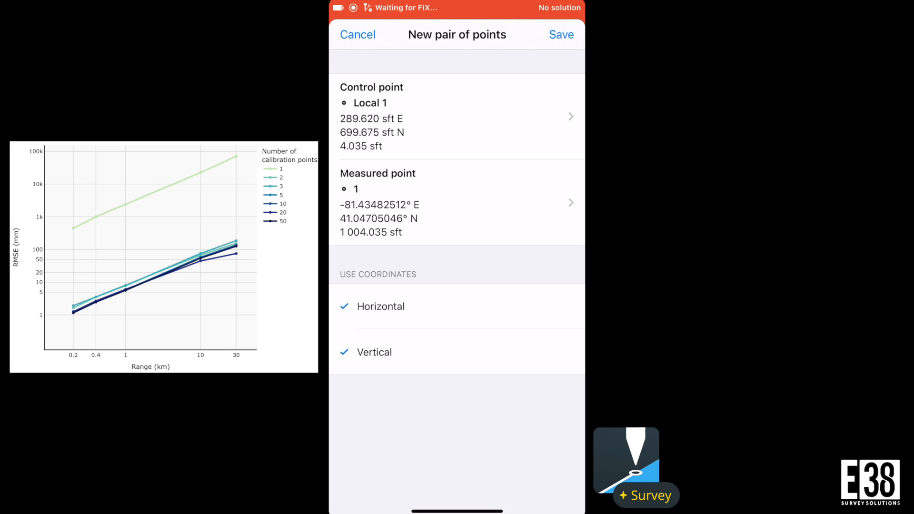
pyautogui.click(559, 34)
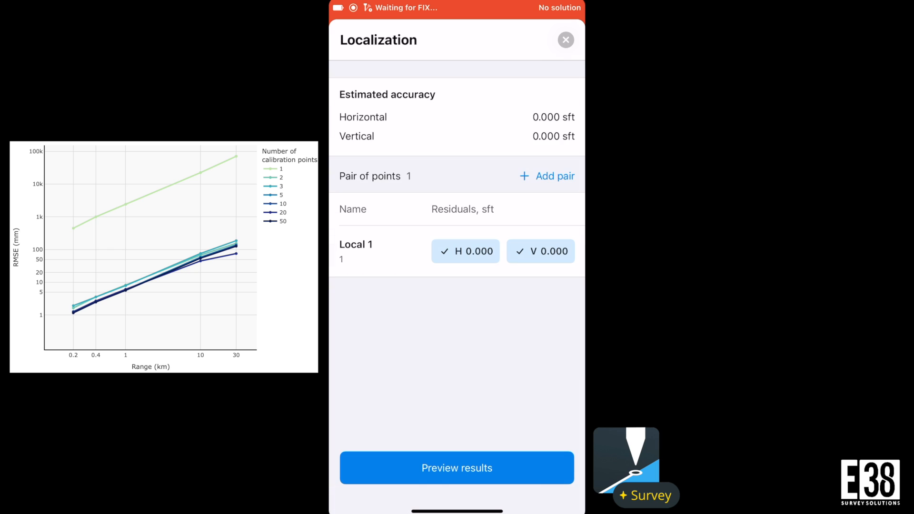
# Add the remaining pairs through Local 3, each with zero residuals
pyautogui.click(554, 175)
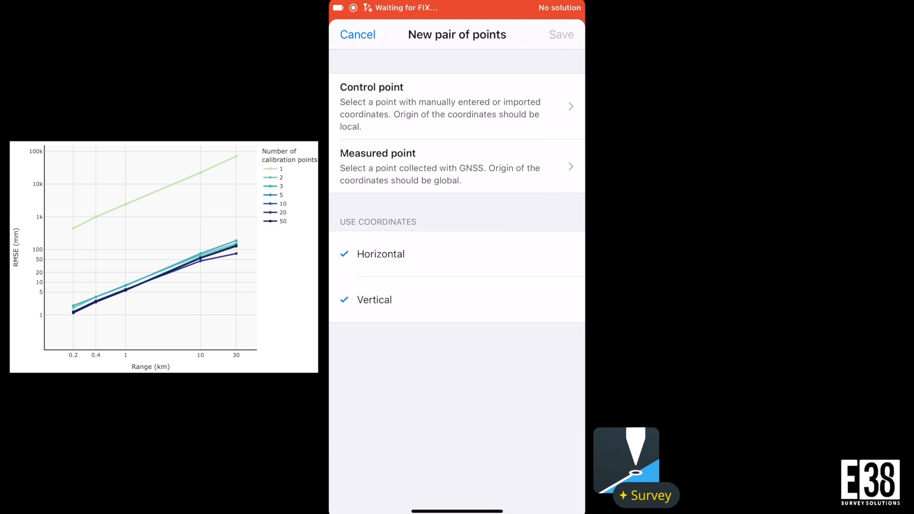
pyautogui.click(455, 166)
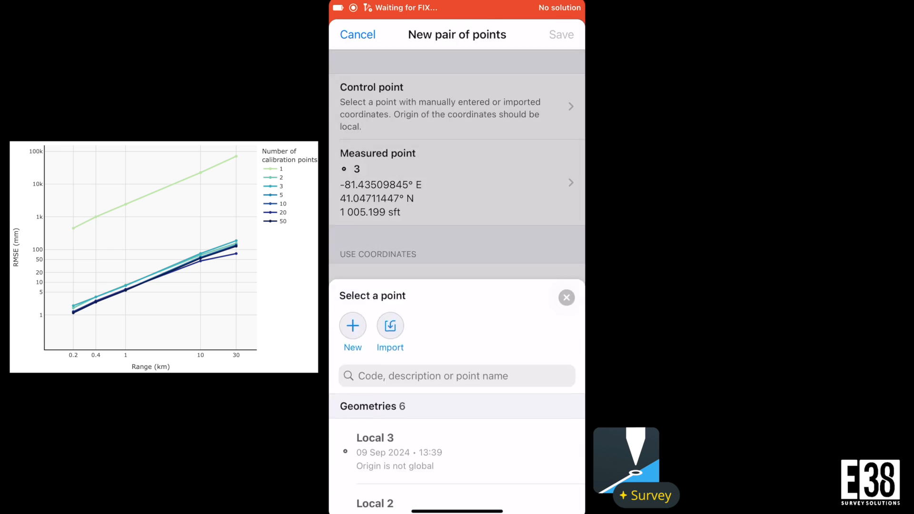
pyautogui.click(357, 34)
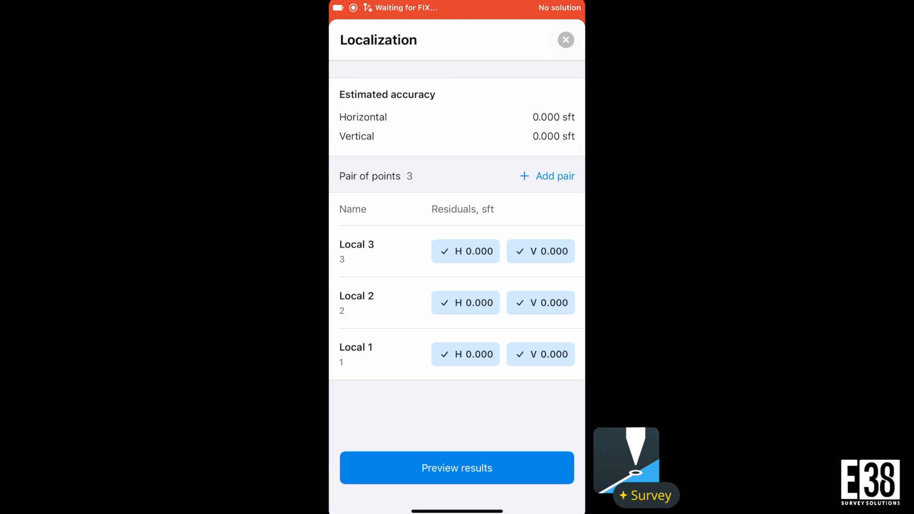
# Preview the localization results and apply the localized coordinate system to the project
pyautogui.click(456, 467)
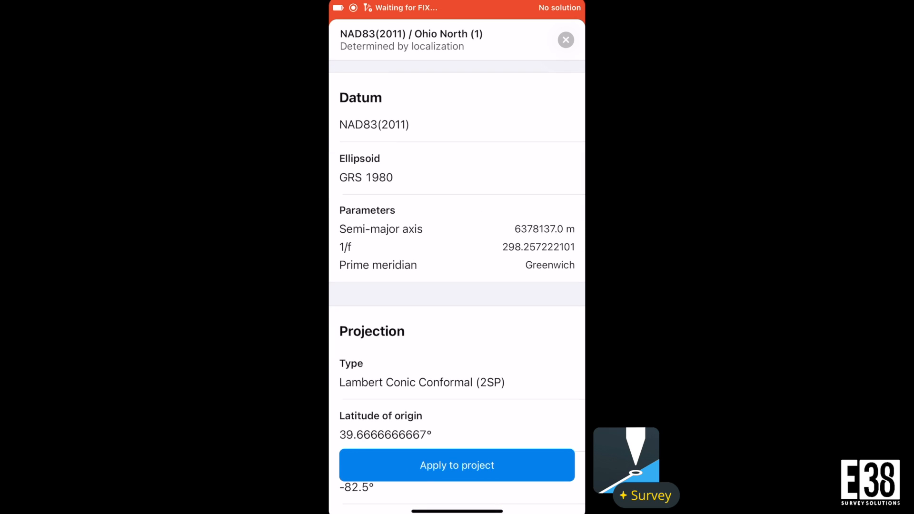
pyautogui.scroll(-3)
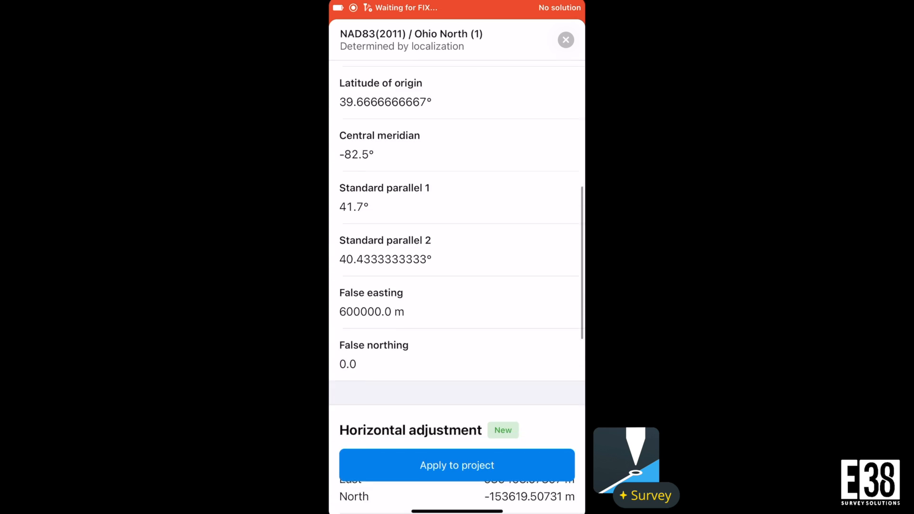
pyautogui.scroll(-3)
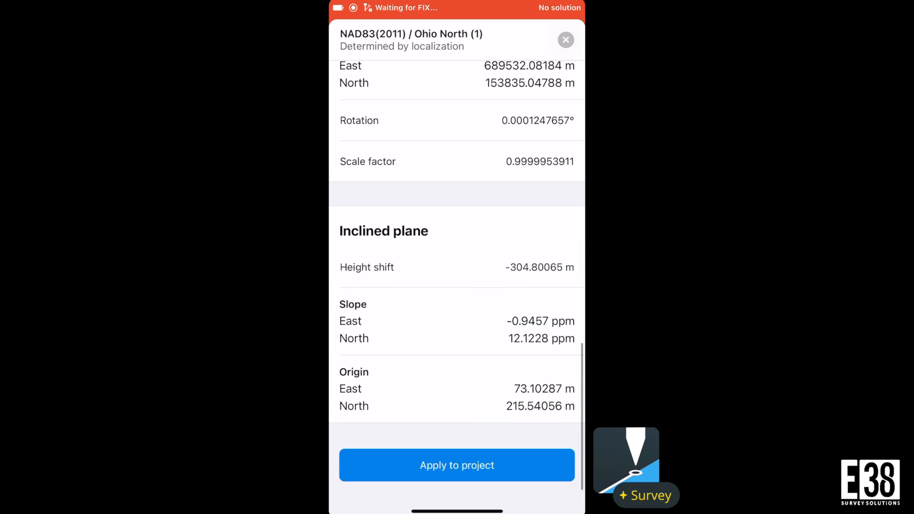
pyautogui.click(456, 466)
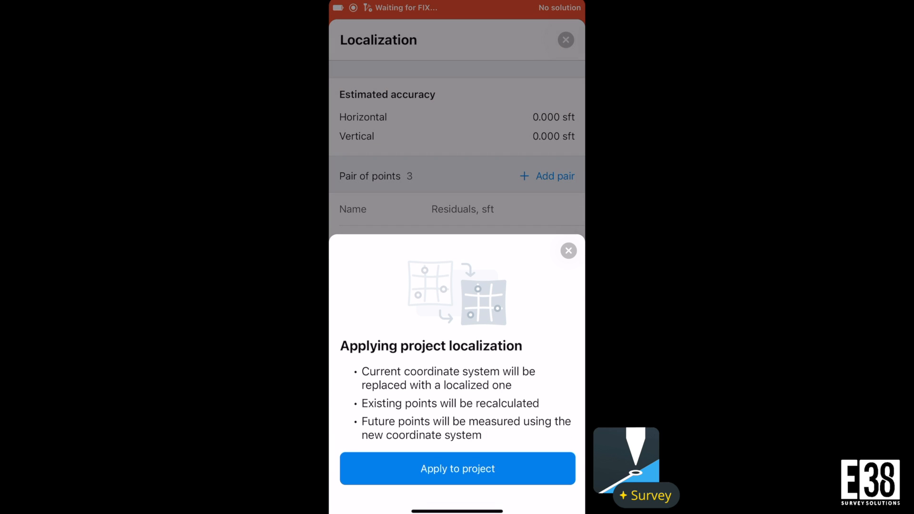
pyautogui.click(457, 468)
pyautogui.write('L')
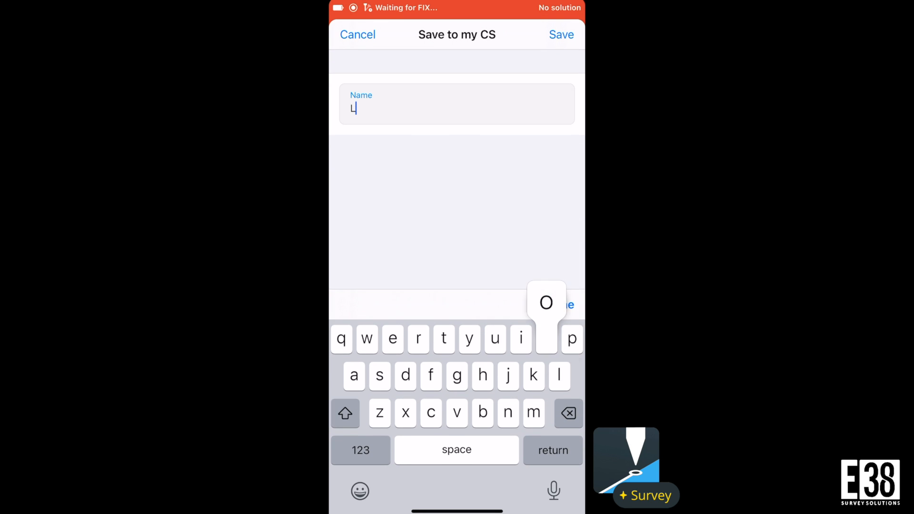
# Save the localized system to My CS as 'Local CRS'
pyautogui.write('ocal Cr')
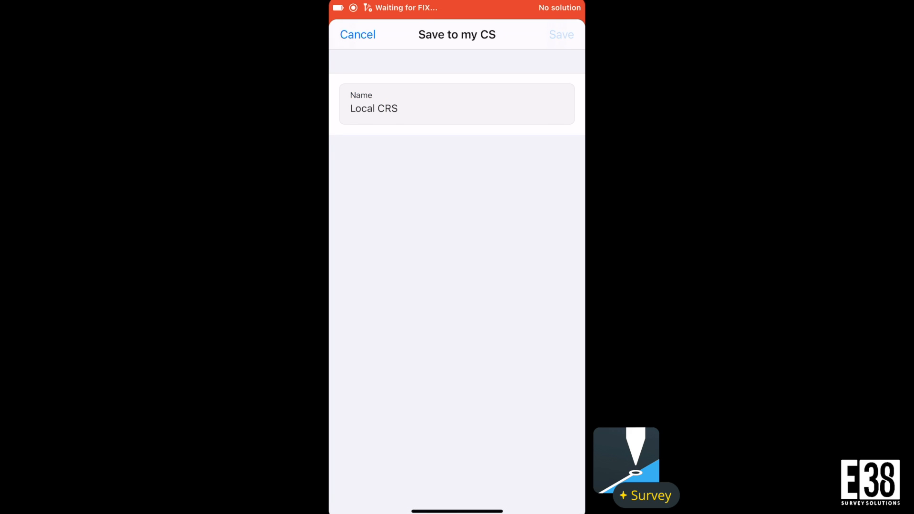
pyautogui.click(356, 34)
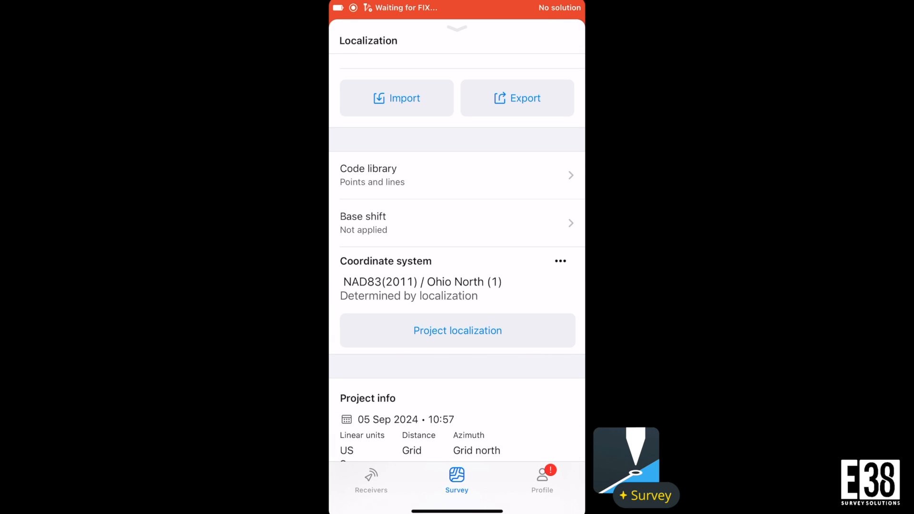